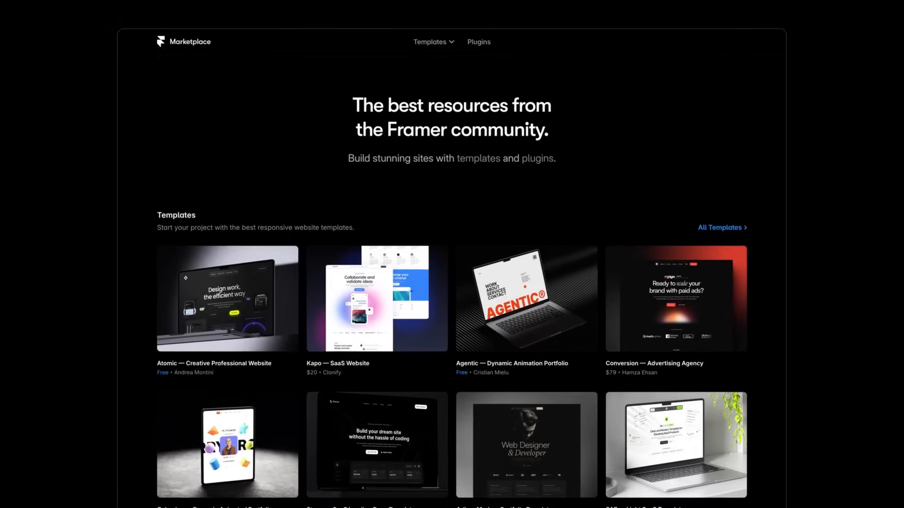
Scroll the Marketplace homepage past templates to the featured plugins like Rive, Sheets and Renamer
scroll("down", 3)
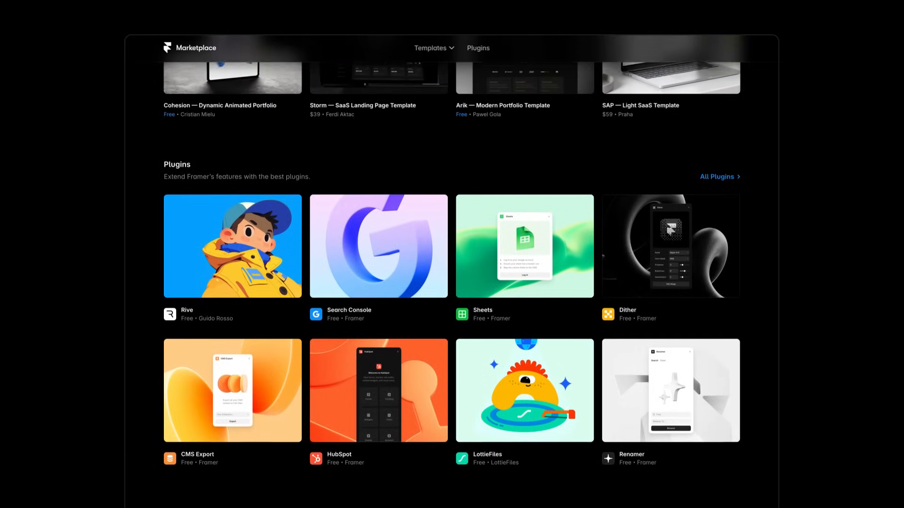
scroll("down", 3)
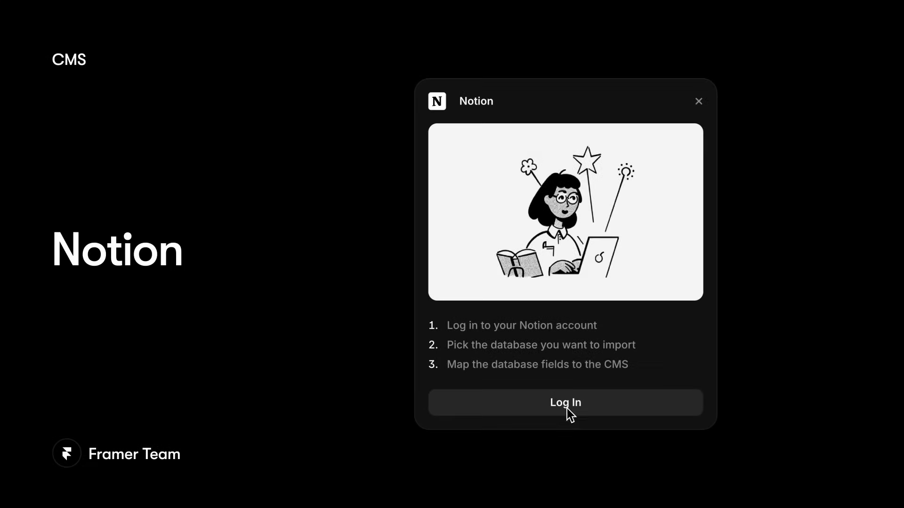
Log into Notion, import the Makers database and view the synced 16-item Notion Collection
left_click(565, 402)
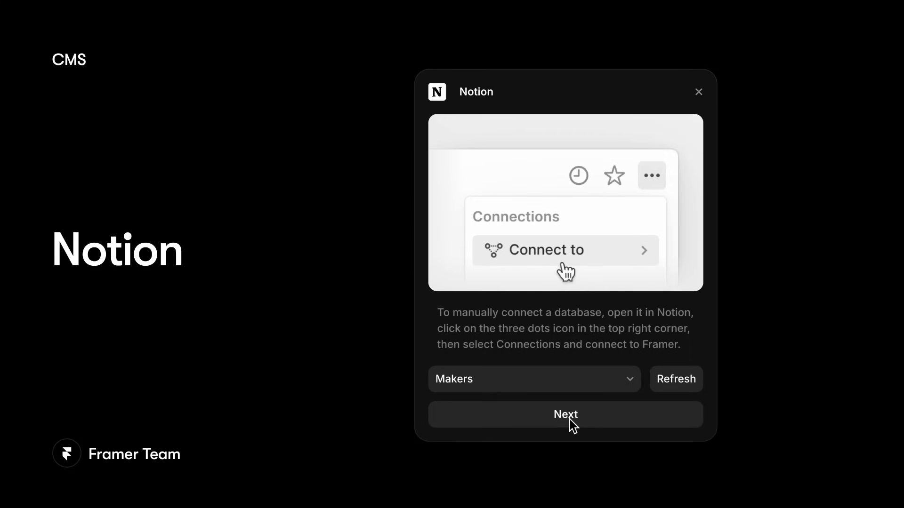
left_click(565, 414)
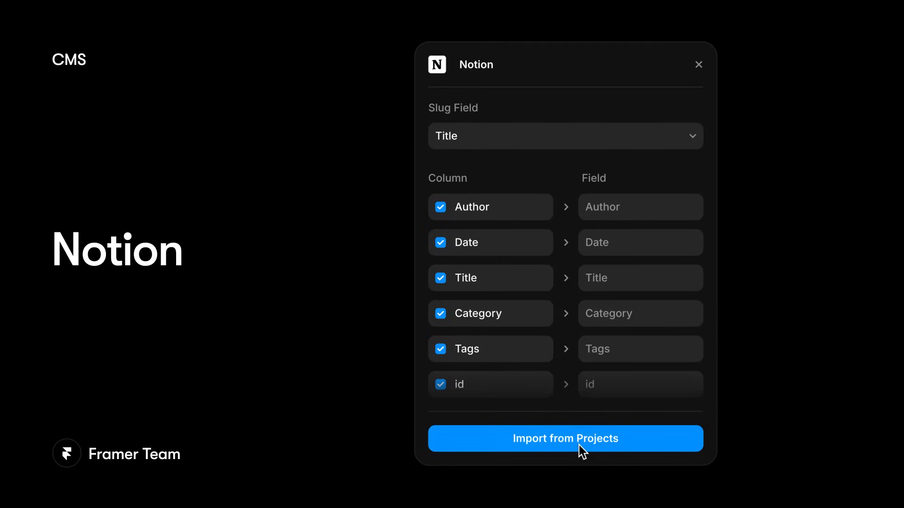
left_click(565, 439)
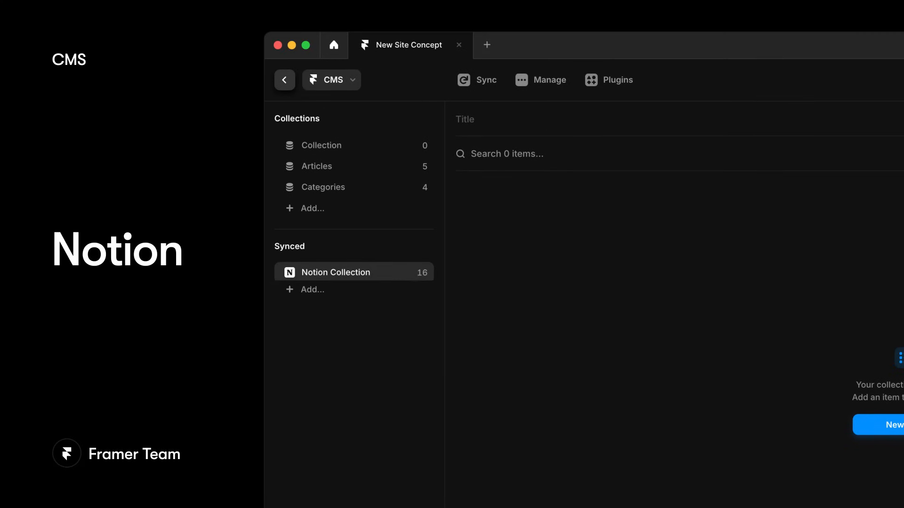
left_click(335, 272)
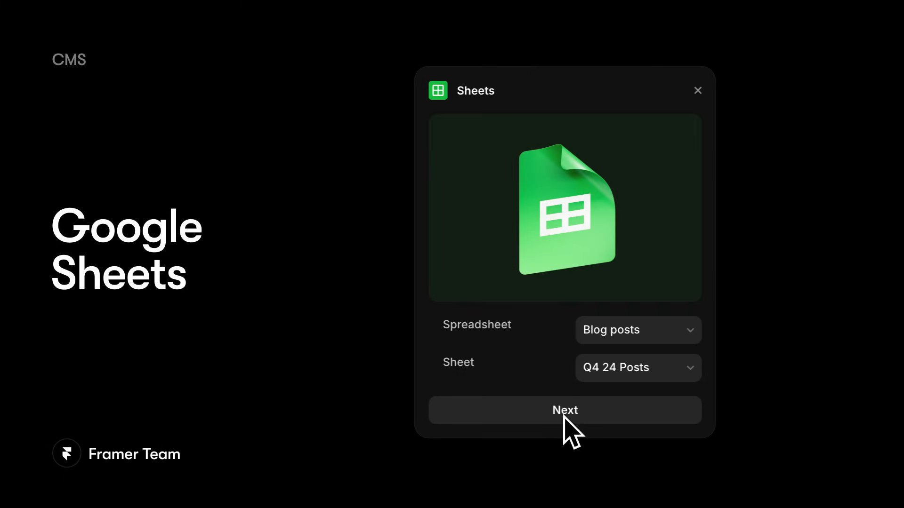
Import the Q4 24 Posts sheet and view the synced Sheets Collection of 16 blog posts
left_click(564, 410)
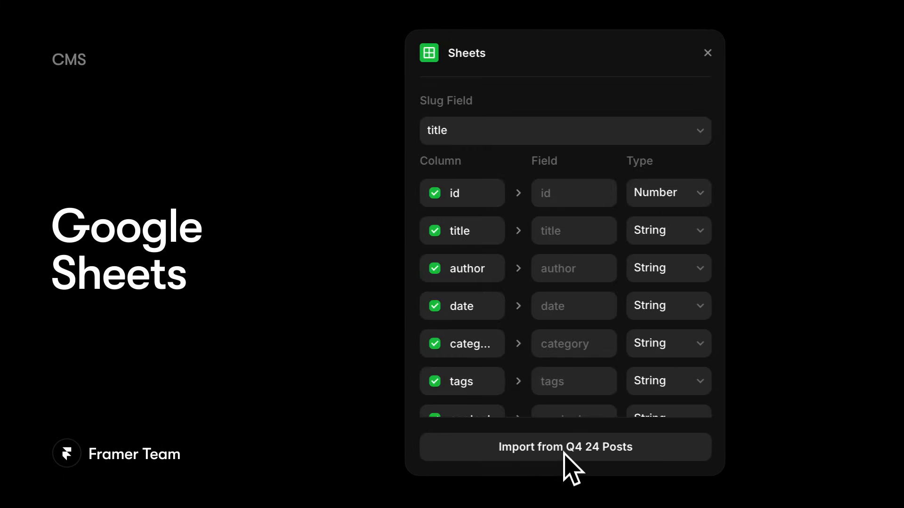
left_click(565, 446)
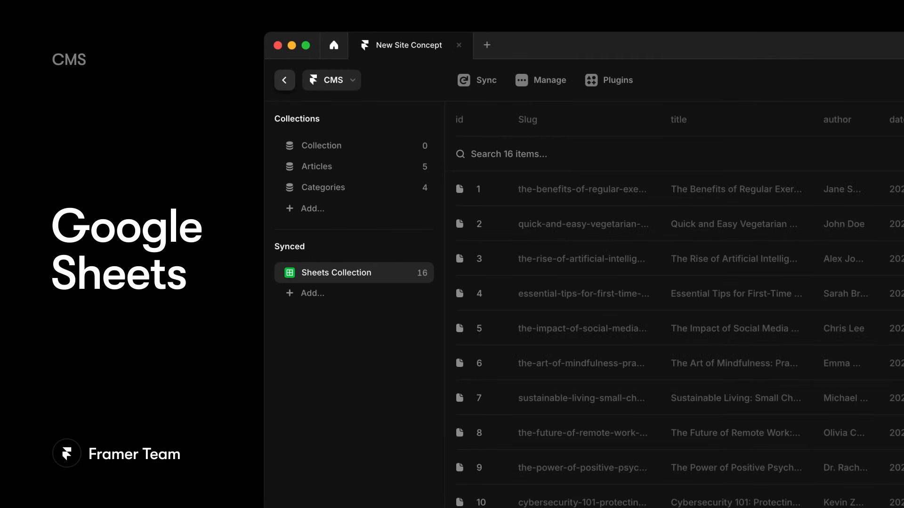
left_click(609, 79)
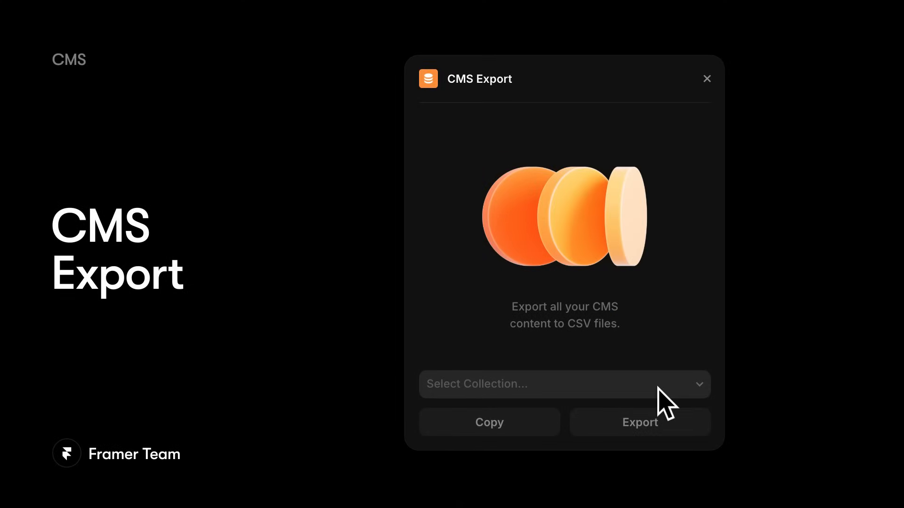
Choose the Articles collection in the CMS Export plugin for CSV export
left_click(564, 384)
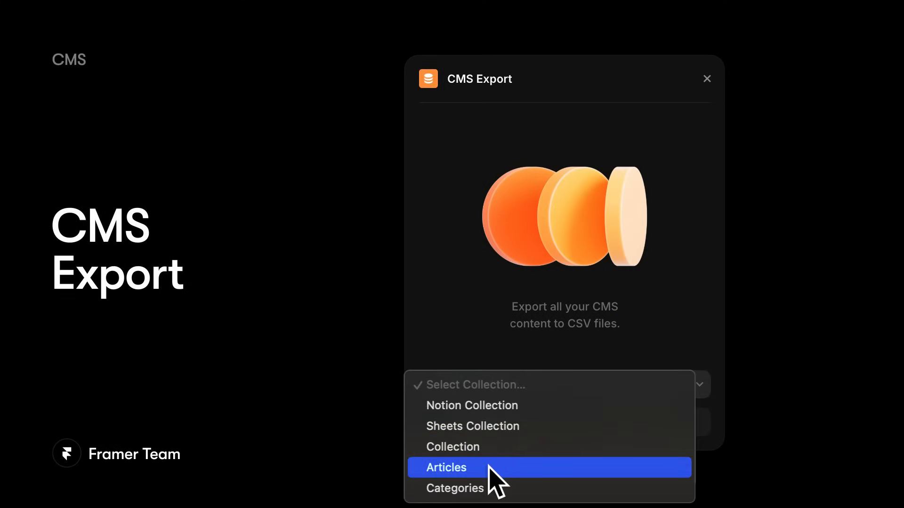
left_click(446, 468)
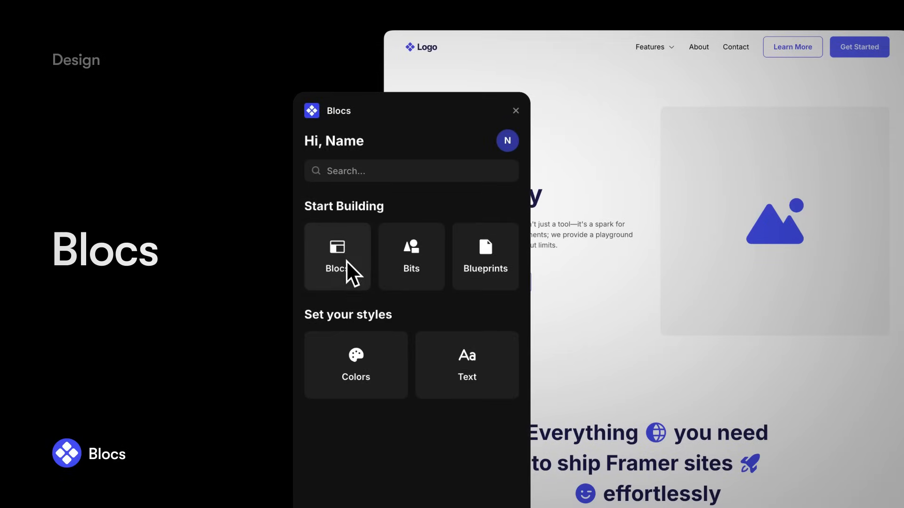
Browse Blocs' Content category of 31 sections and add the Why Choose Blocs section
left_click(337, 257)
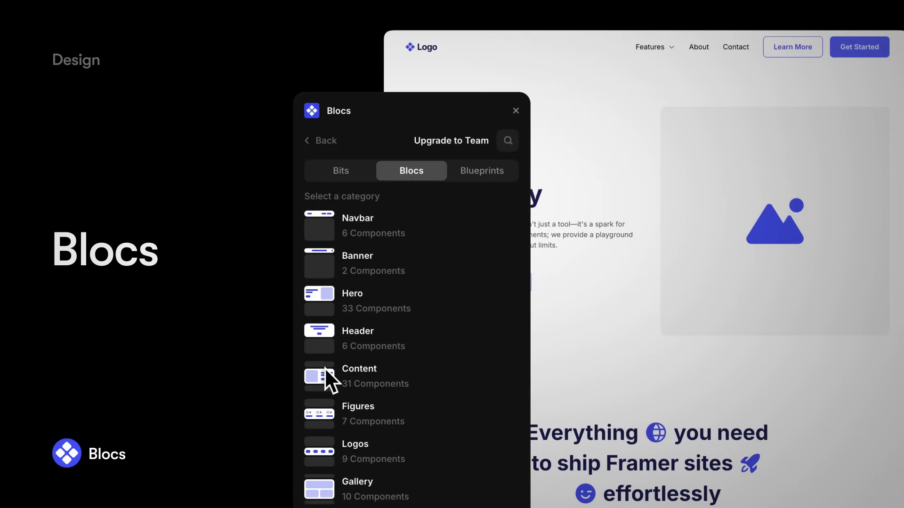
left_click(358, 376)
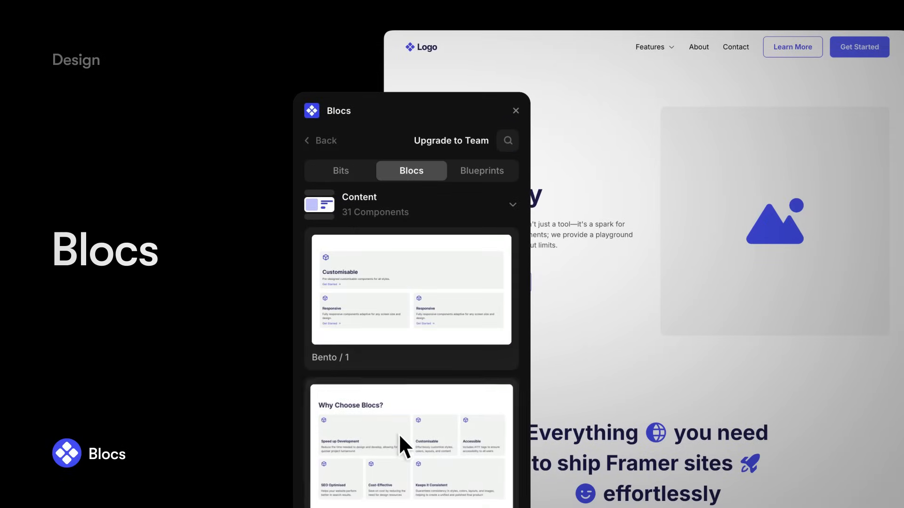
left_click(515, 110)
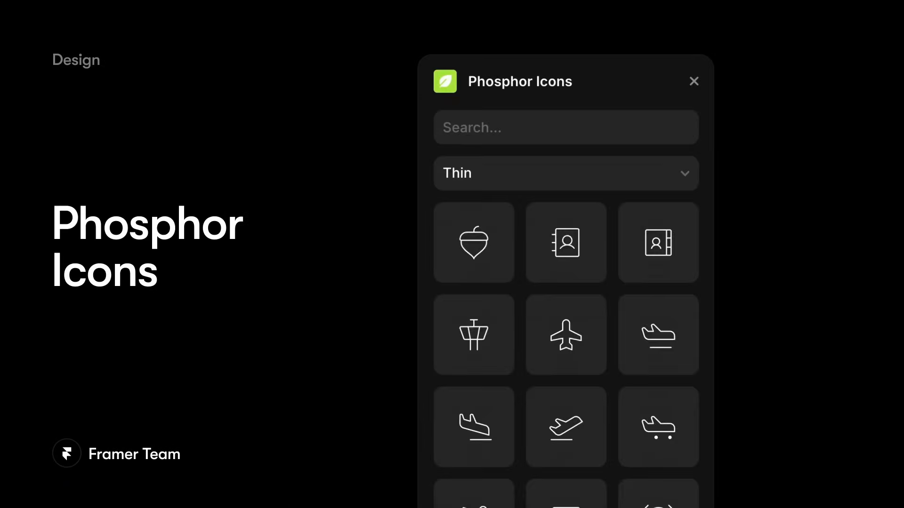
Search Phosphor Icons for 'home' and pick one of the three thin house icons
scroll("down", 3)
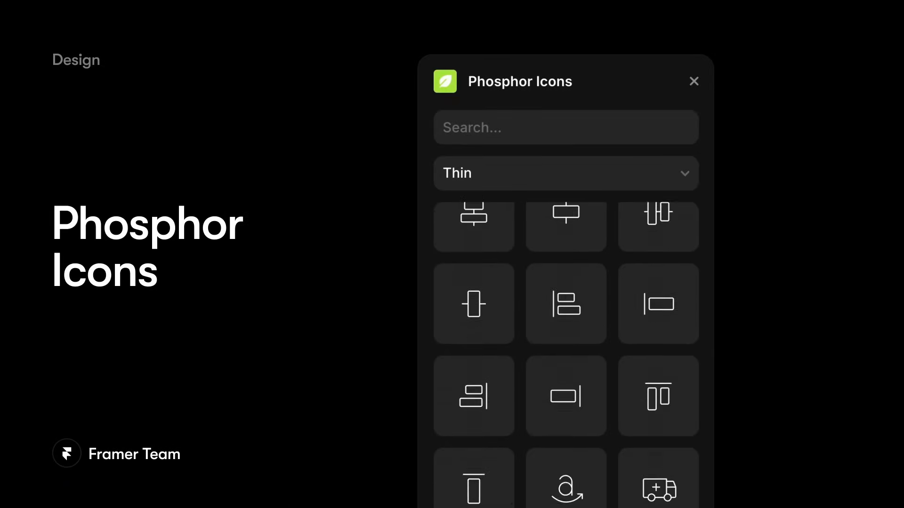
type("home")
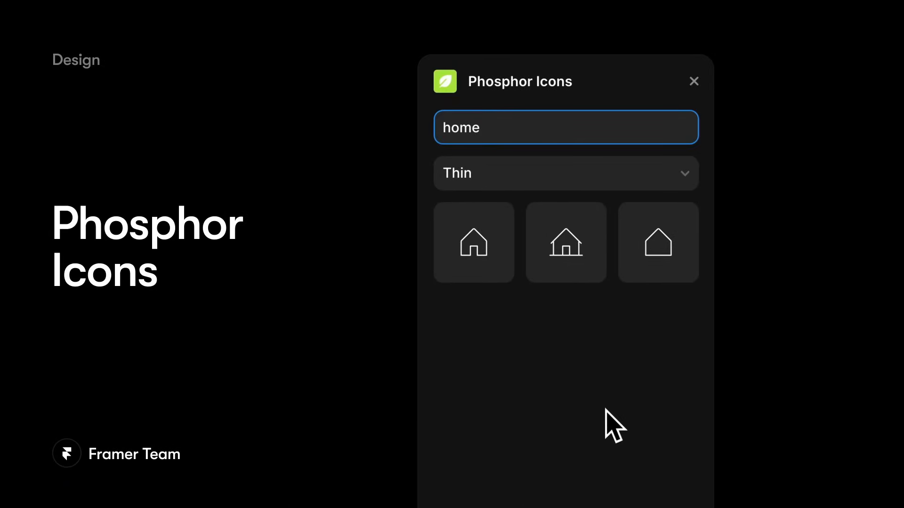
left_click(566, 173)
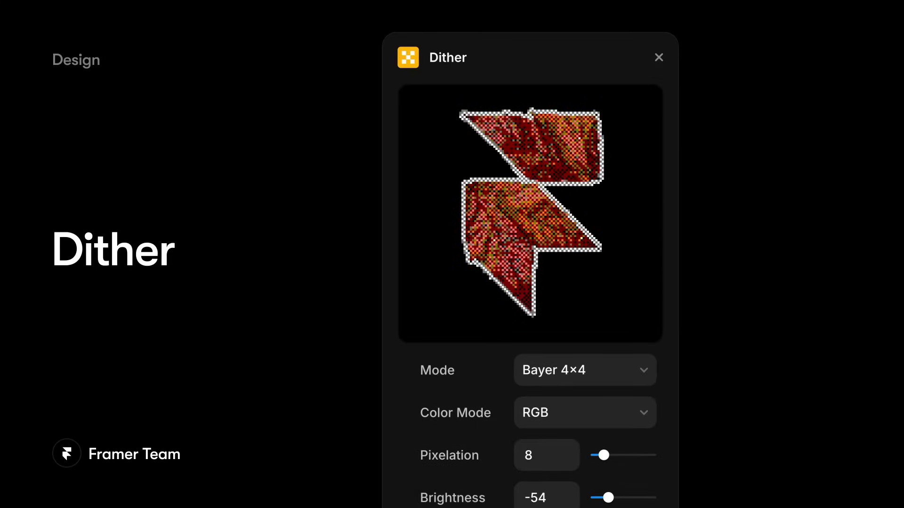
Adjust the Dither plugin toward Bayer 4×4 RGB with pixelation 8 and brightness -54
left_click(584, 370)
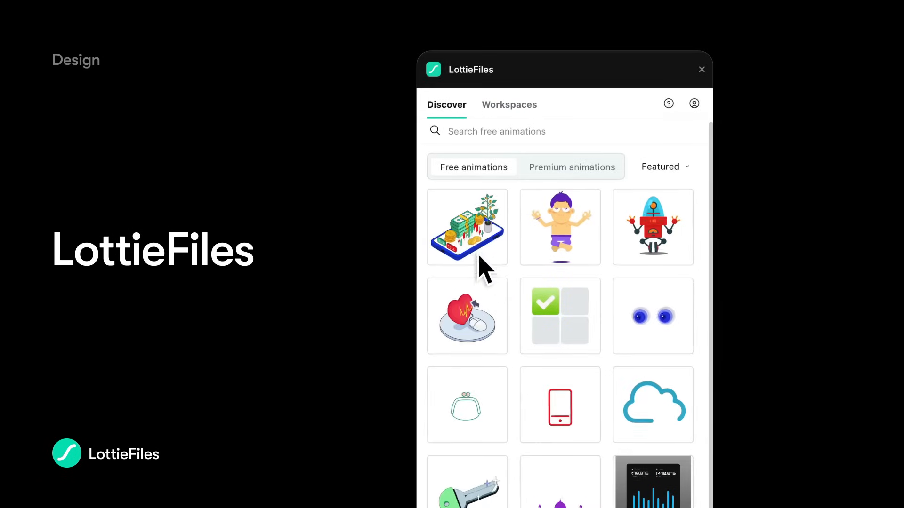
Preview the free phone with cash, coins and plant animation in LottieFiles
left_click(467, 227)
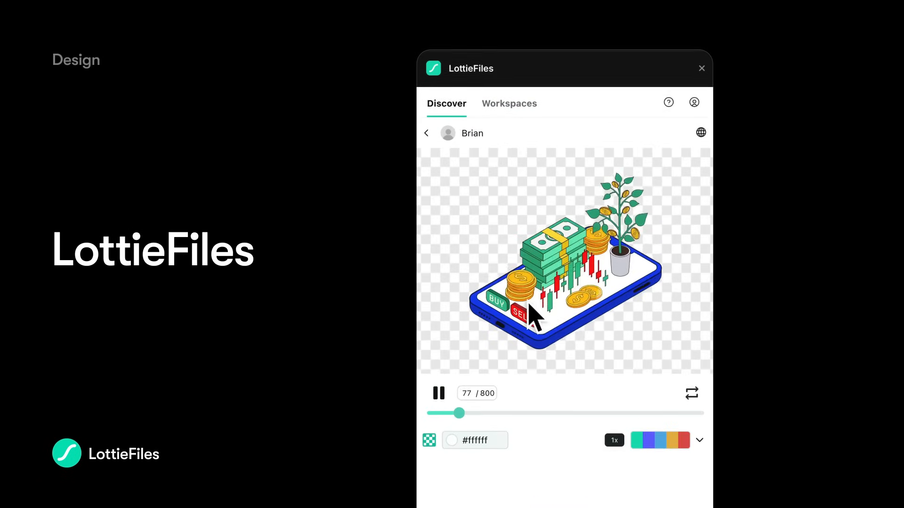
left_click(699, 440)
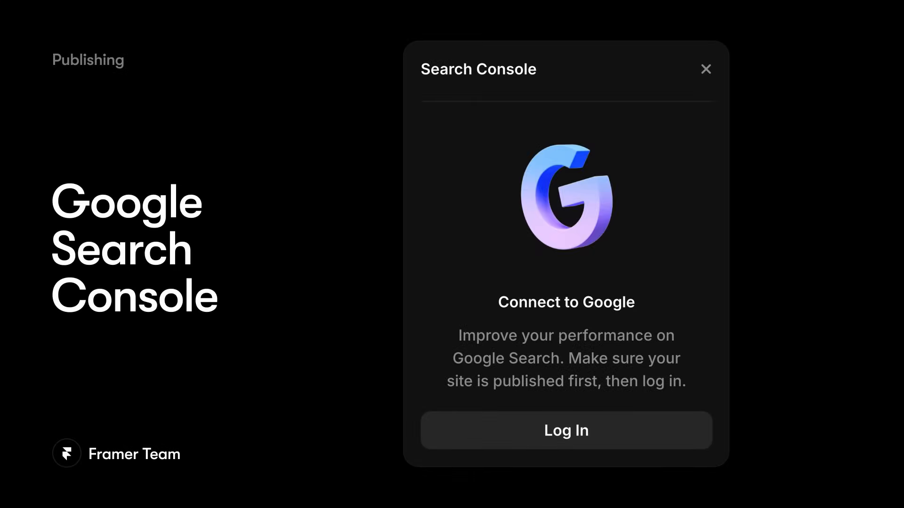
Connect Search Console and review 21K clicks, 32K impressions, top queries and indexing
left_click(565, 430)
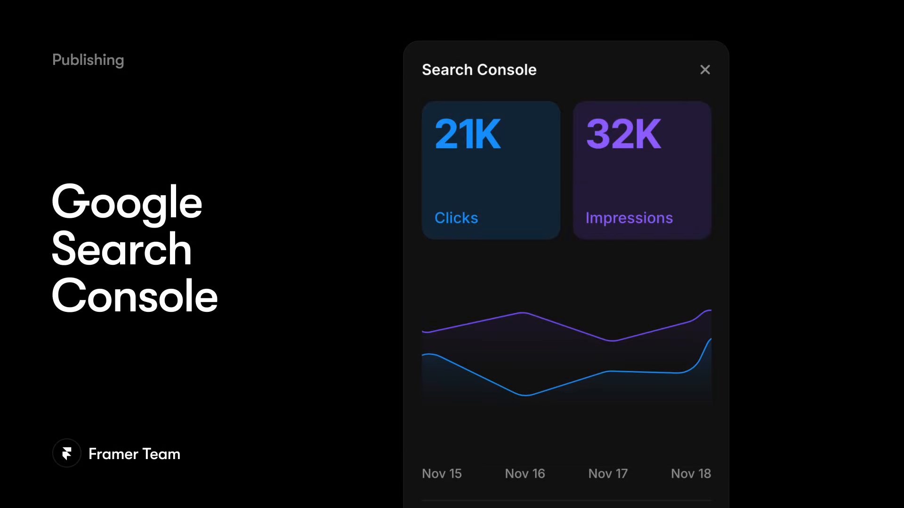
scroll("down", 3)
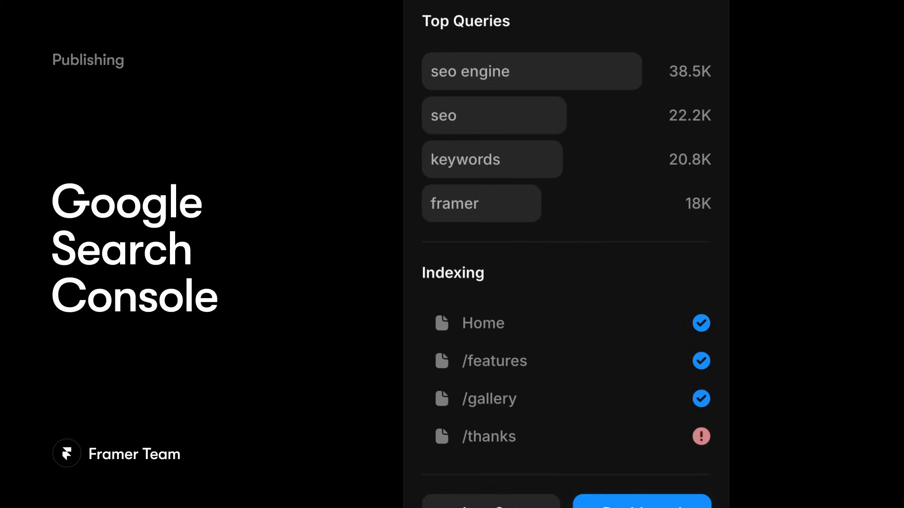
scroll("down", 3)
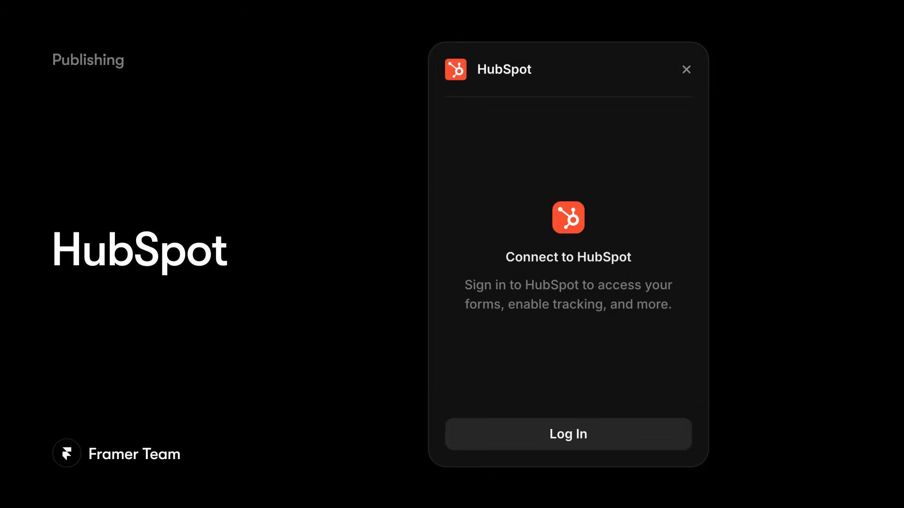
Log in from the HubSpot plugin's Connect to HubSpot screen
left_click(566, 434)
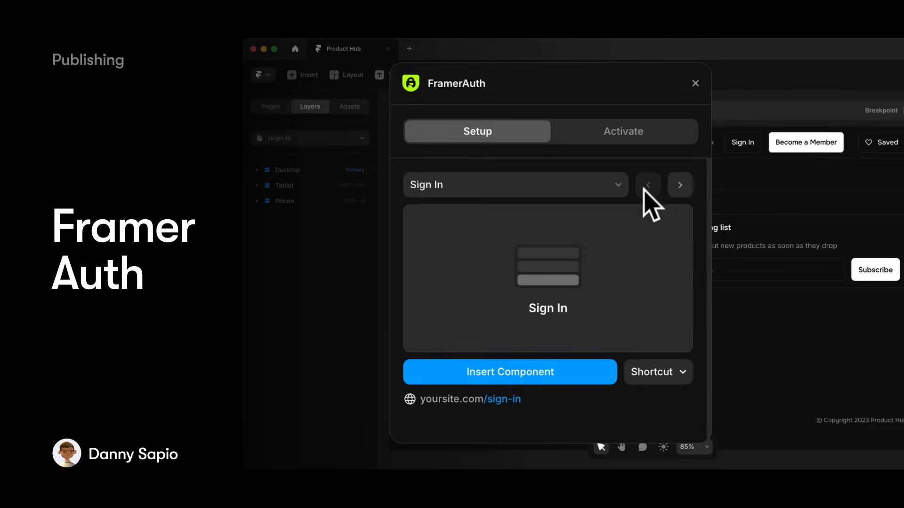
Insert the FramerAuth Sign In component and submit the filled sign-in form on the live site
left_click(695, 83)
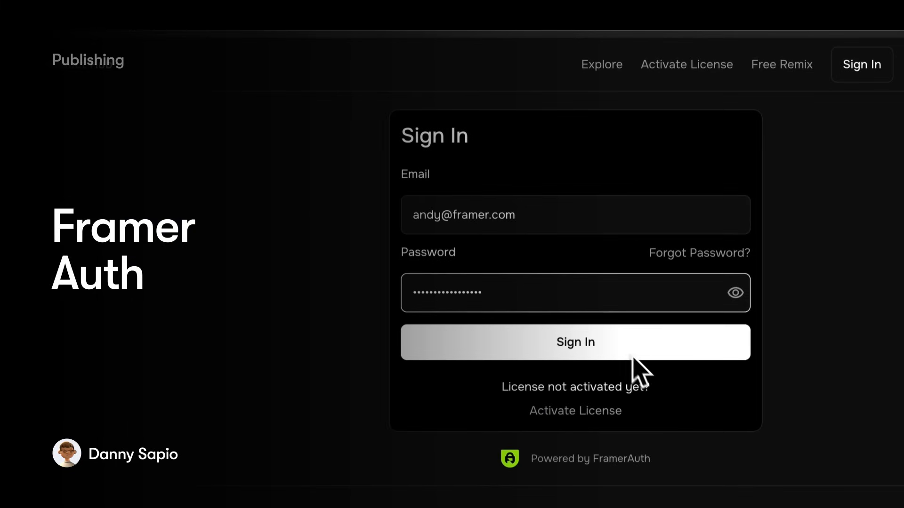
left_click(574, 342)
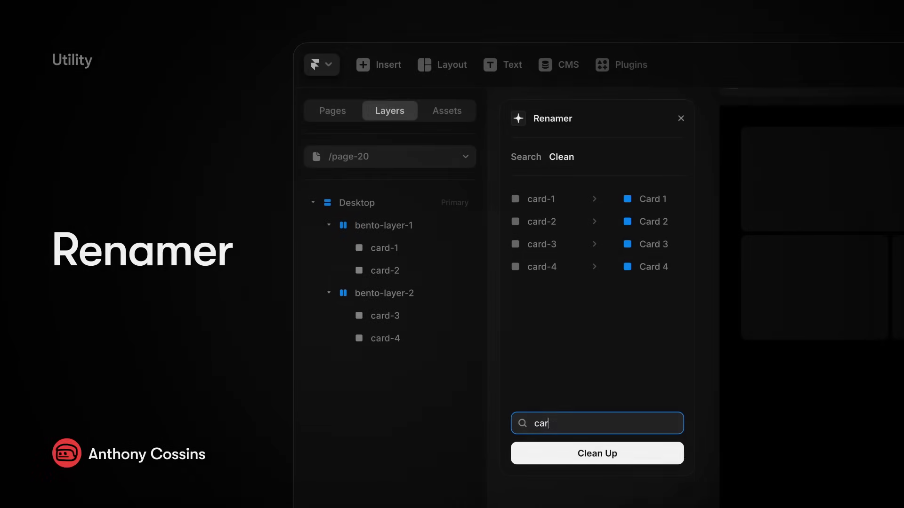
Clean up the card-1 to card-4 layer names into Card 1 through Card 4 with Renamer
left_click(597, 453)
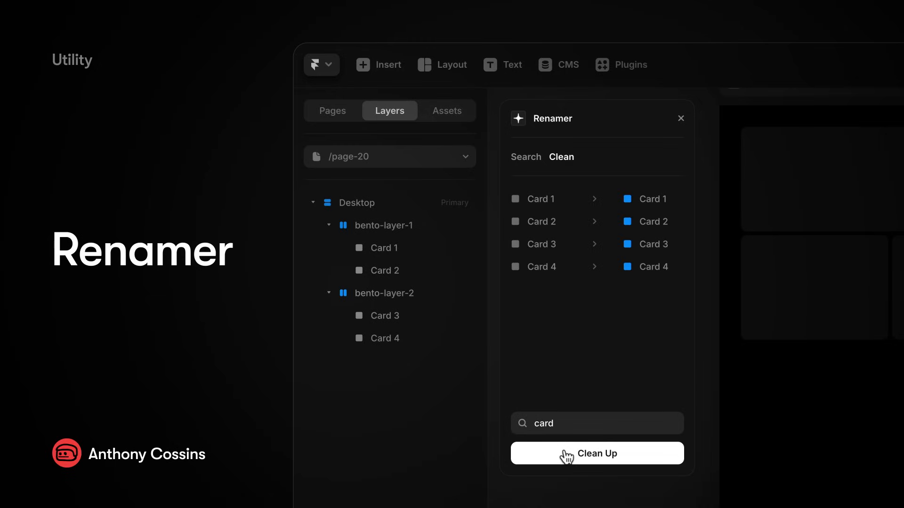
type("be")
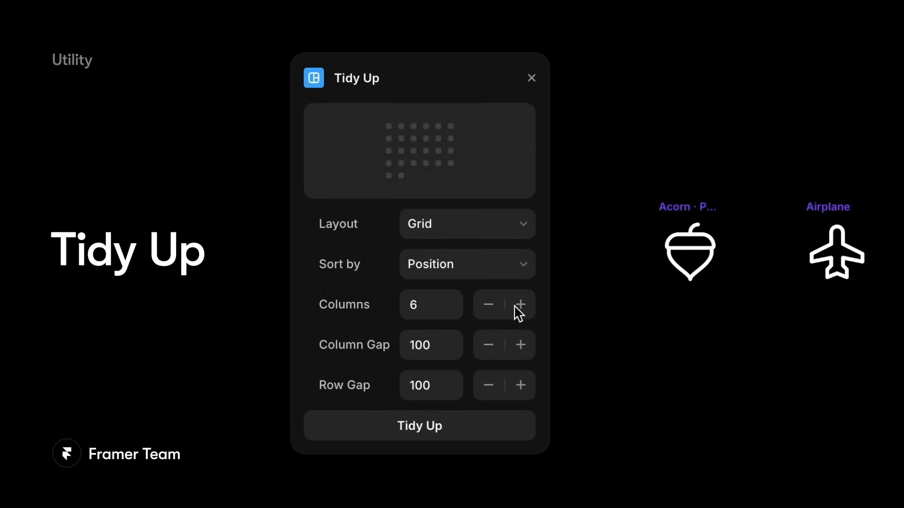
Tidy the icons into a grid sorted by position with 100 column and row gaps
left_click(419, 425)
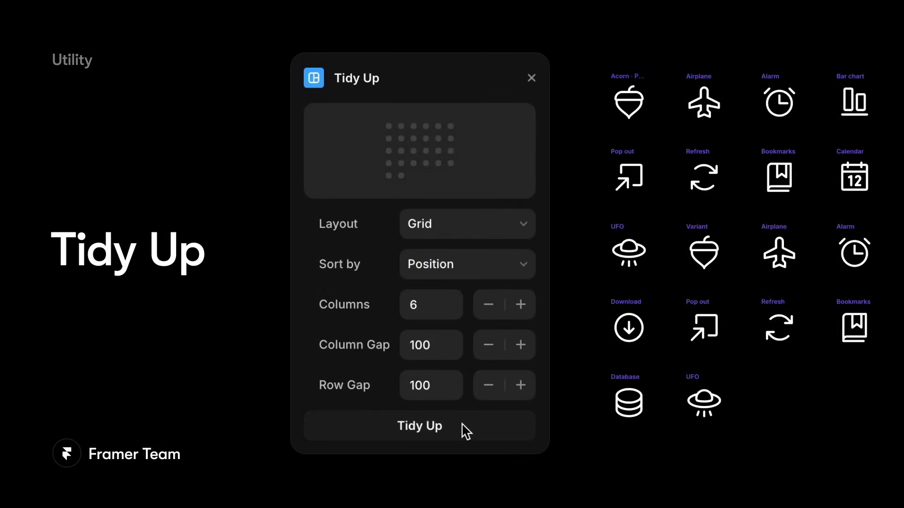
left_click(419, 425)
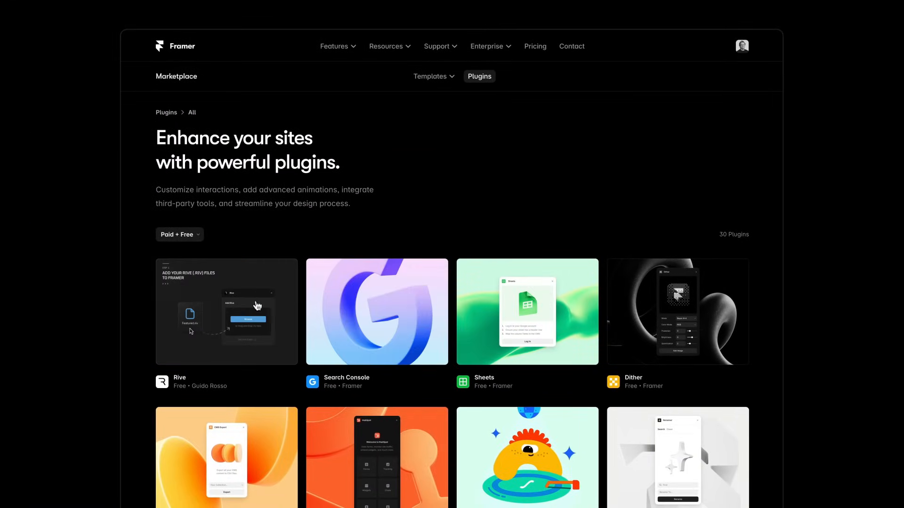
Show the Framer Marketplace Plugins page listing all 30 plugins
left_click(179, 234)
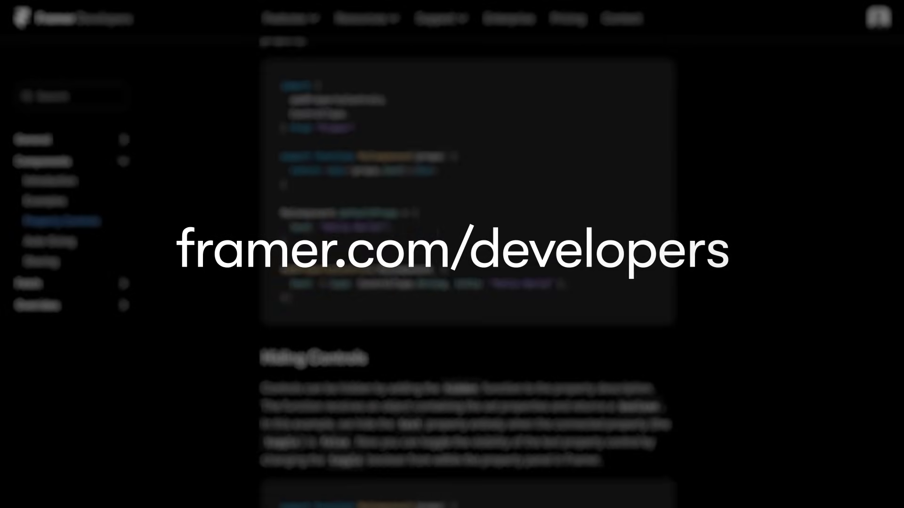
Scroll through the Property Controls examples in the Framer Developers documentation
scroll("down", 3)
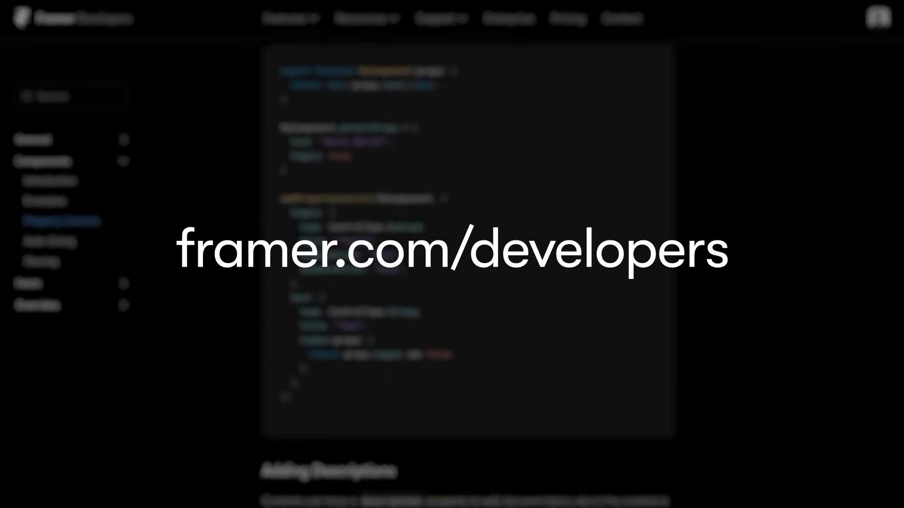